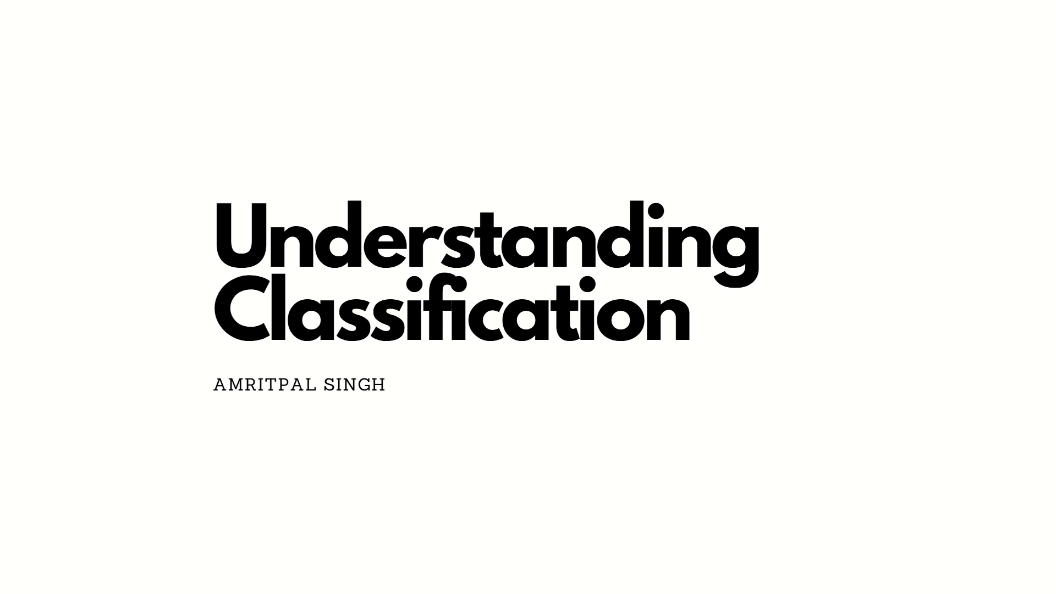
Advance from the title slide to the 'classification is a popular ML tool' slide.
{"action": "left_click", "coordinate": [877, 317]}
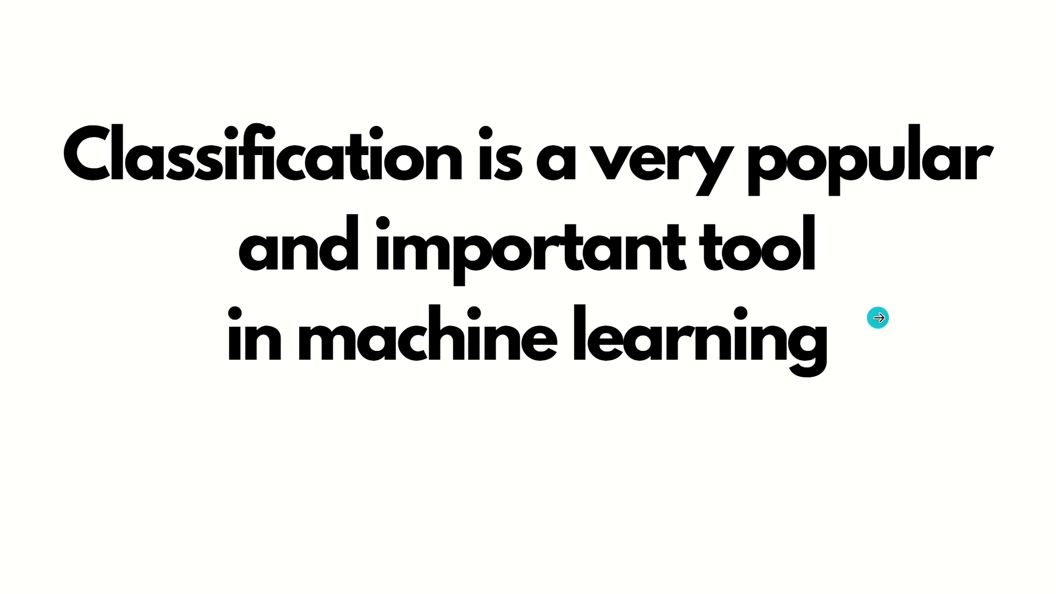
{"action": "mouse_move", "coordinate": [878, 317]}
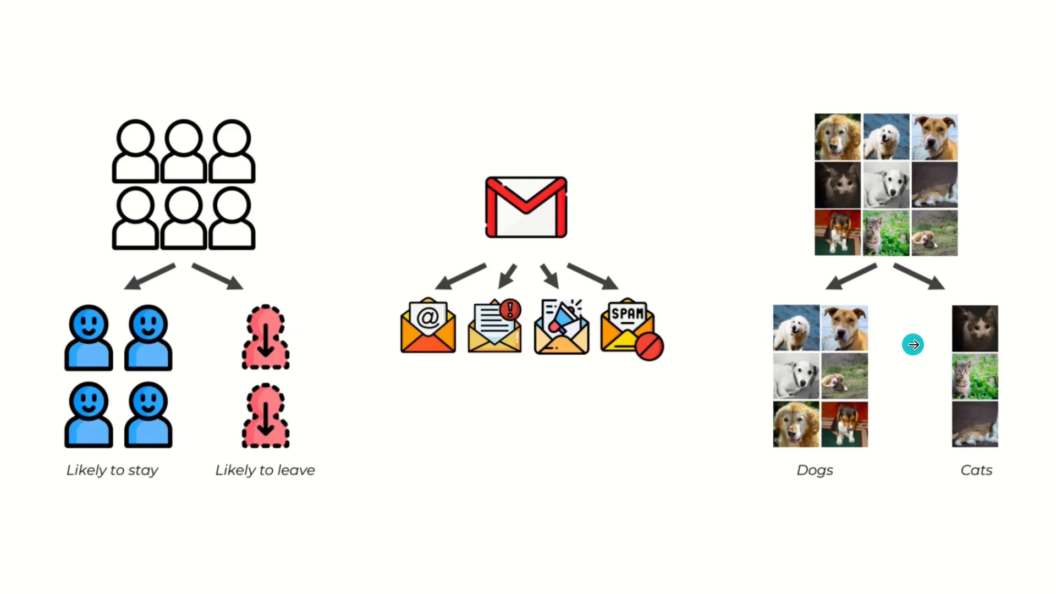
{"action": "mouse_move", "coordinate": [564, 374]}
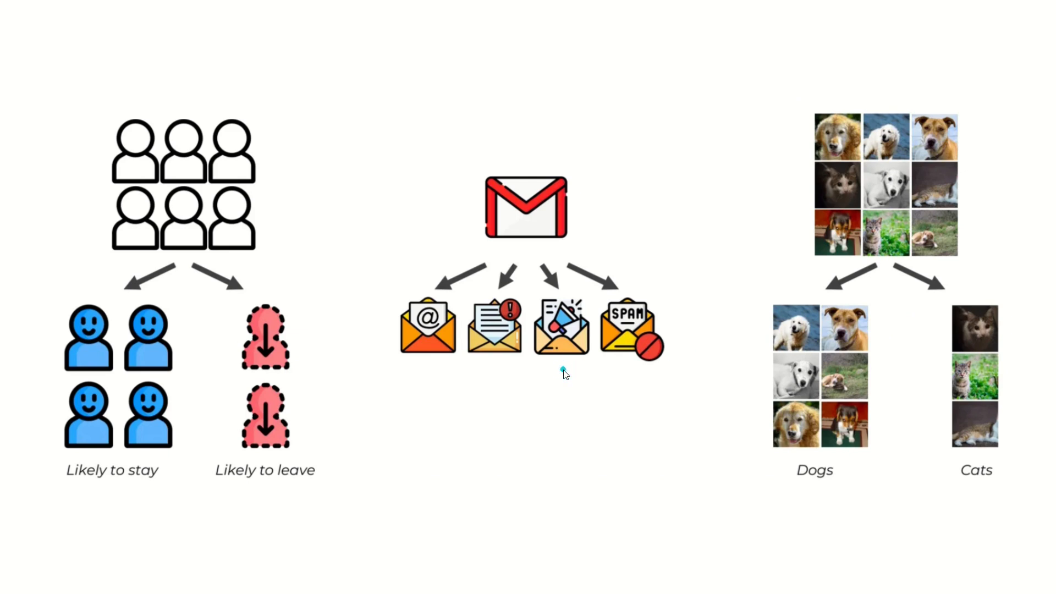
{"action": "mouse_move", "coordinate": [564, 373]}
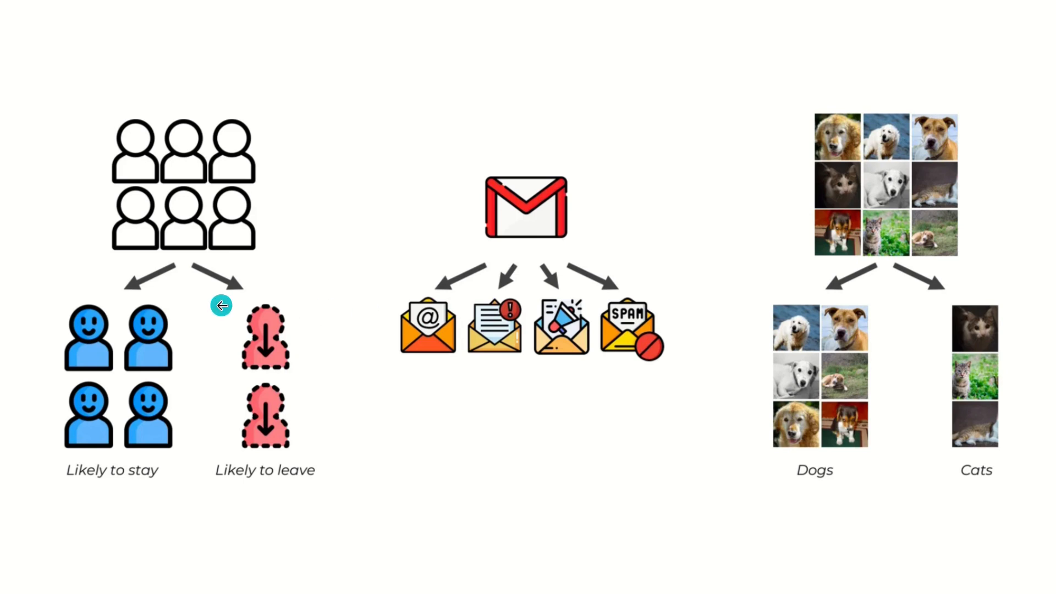
{"action": "mouse_move", "coordinate": [257, 308]}
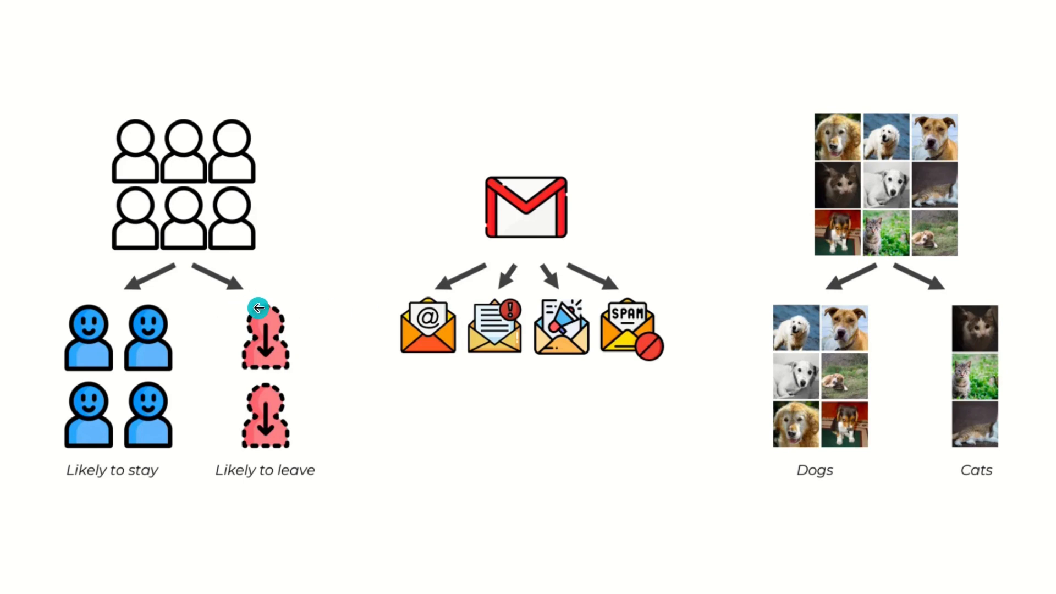
{"action": "mouse_move", "coordinate": [222, 244]}
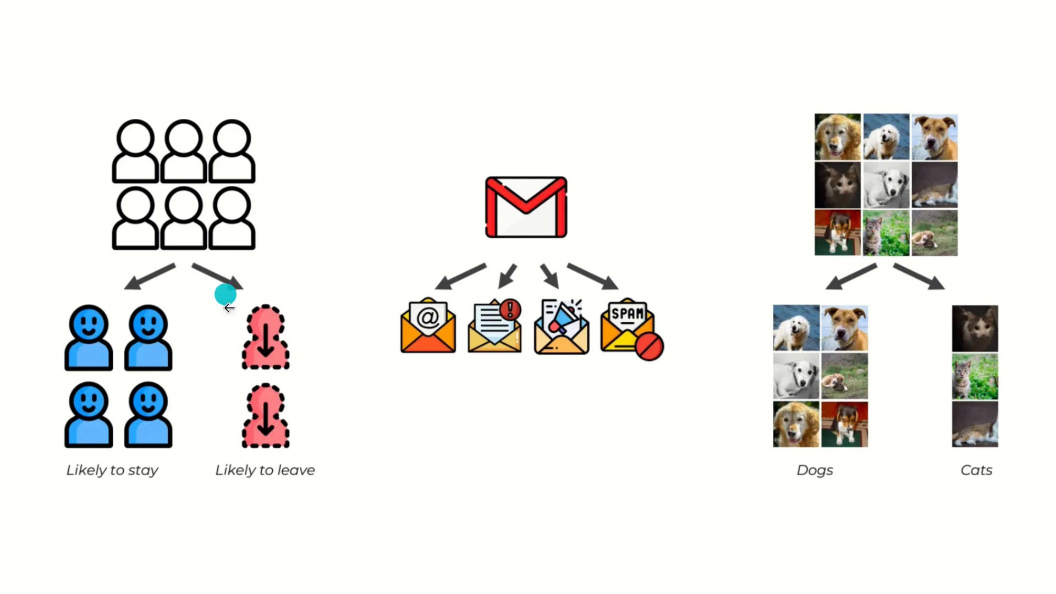
{"action": "mouse_move", "coordinate": [242, 336]}
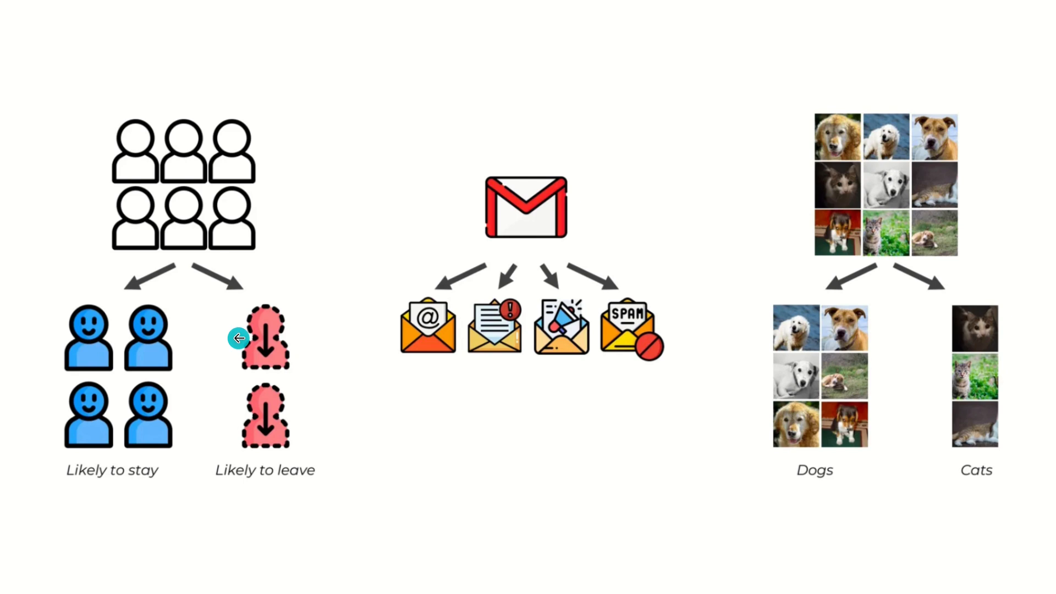
{"action": "mouse_move", "coordinate": [238, 339]}
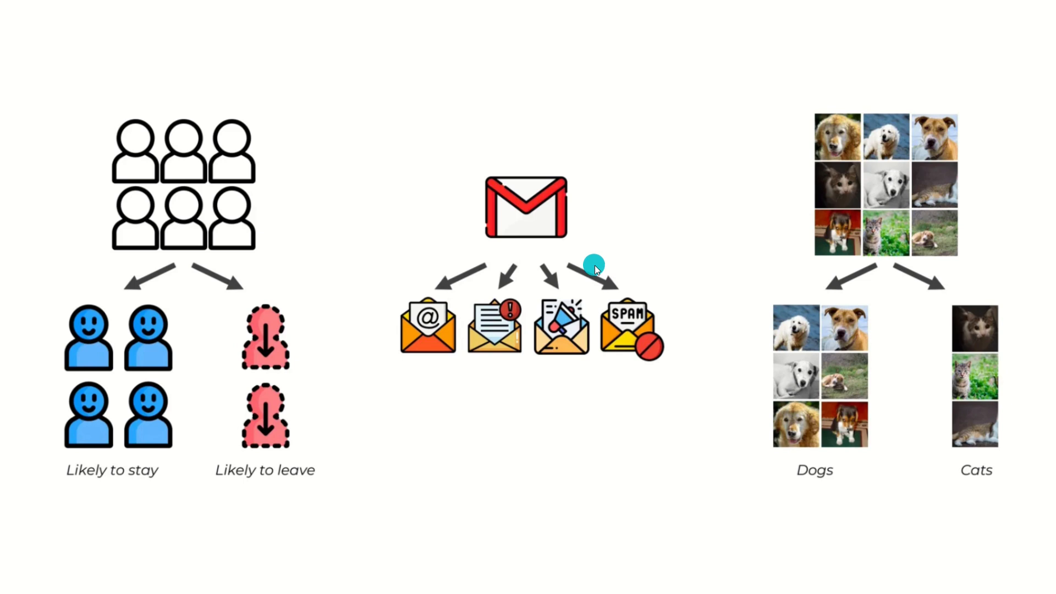
{"action": "mouse_move", "coordinate": [595, 269]}
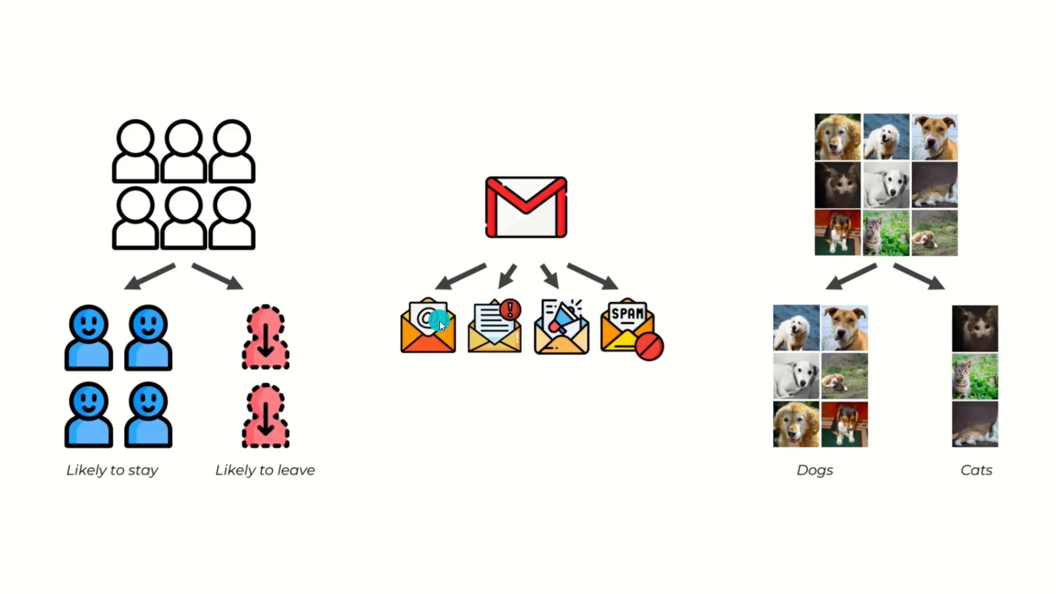
{"action": "mouse_move", "coordinate": [479, 327]}
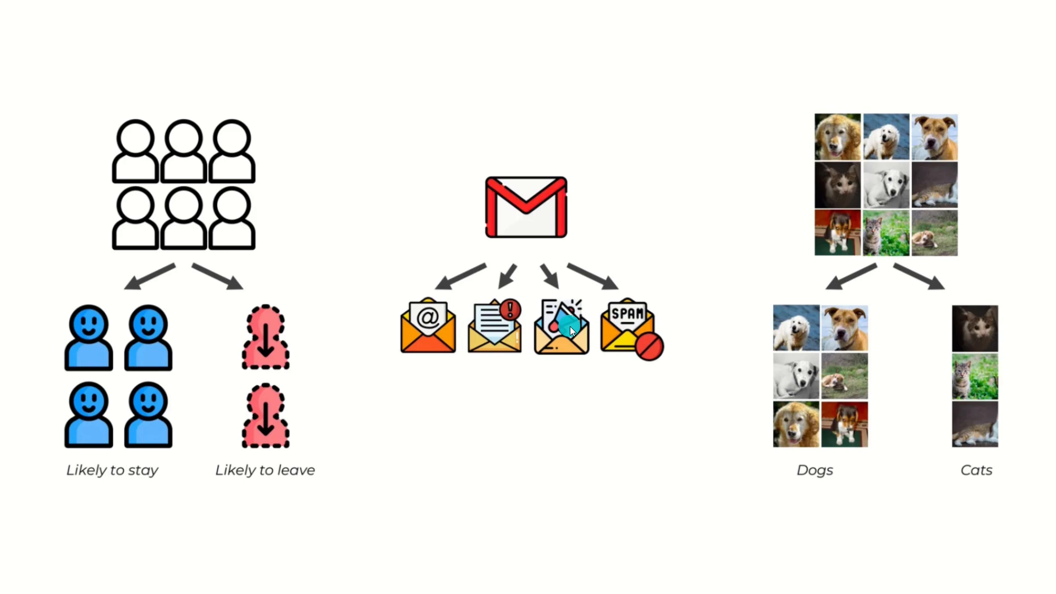
{"action": "mouse_move", "coordinate": [568, 330]}
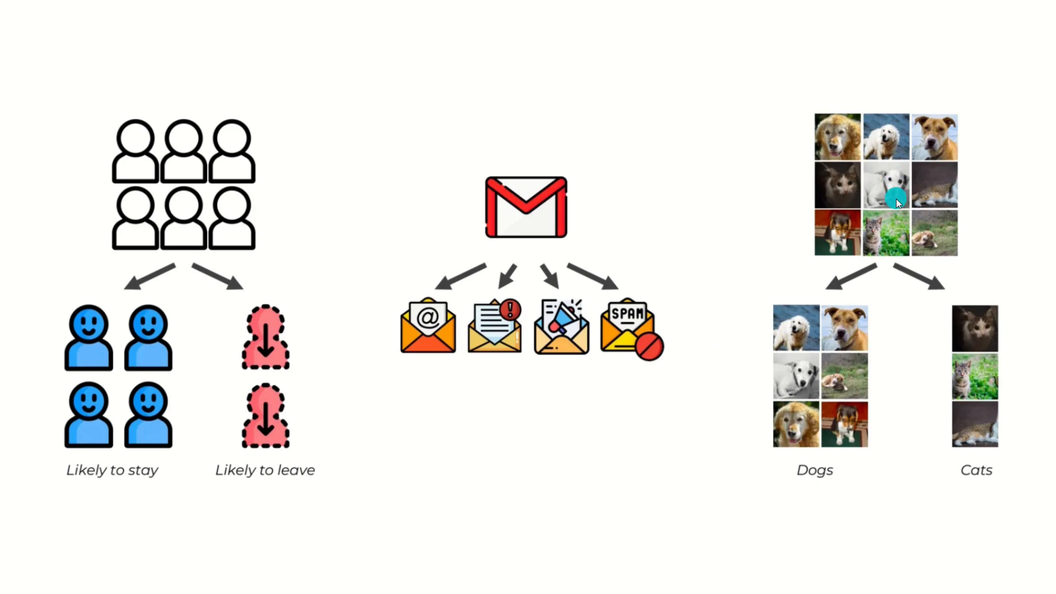
{"action": "mouse_move", "coordinate": [895, 200]}
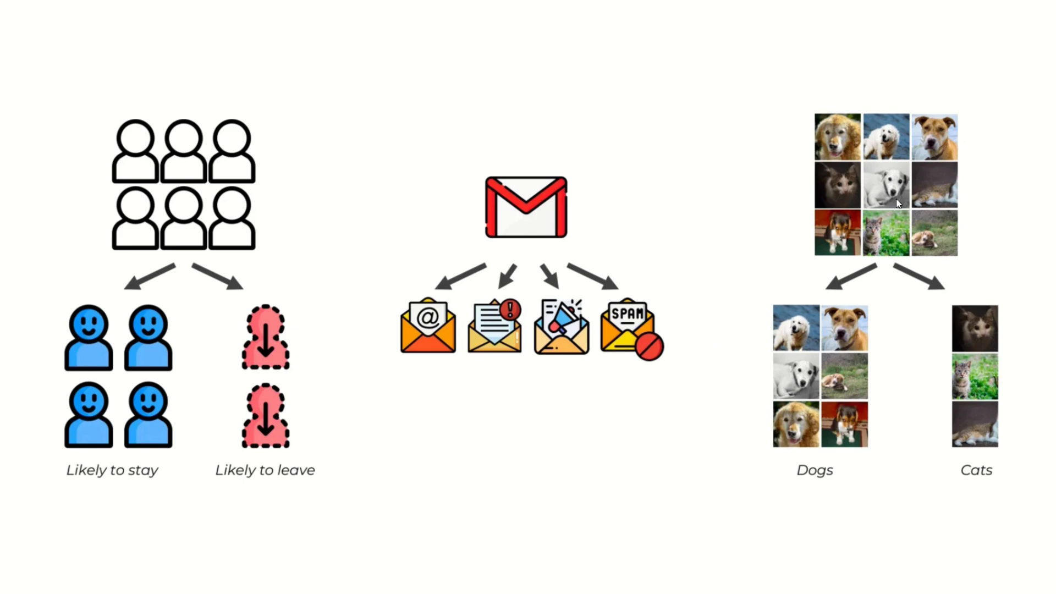